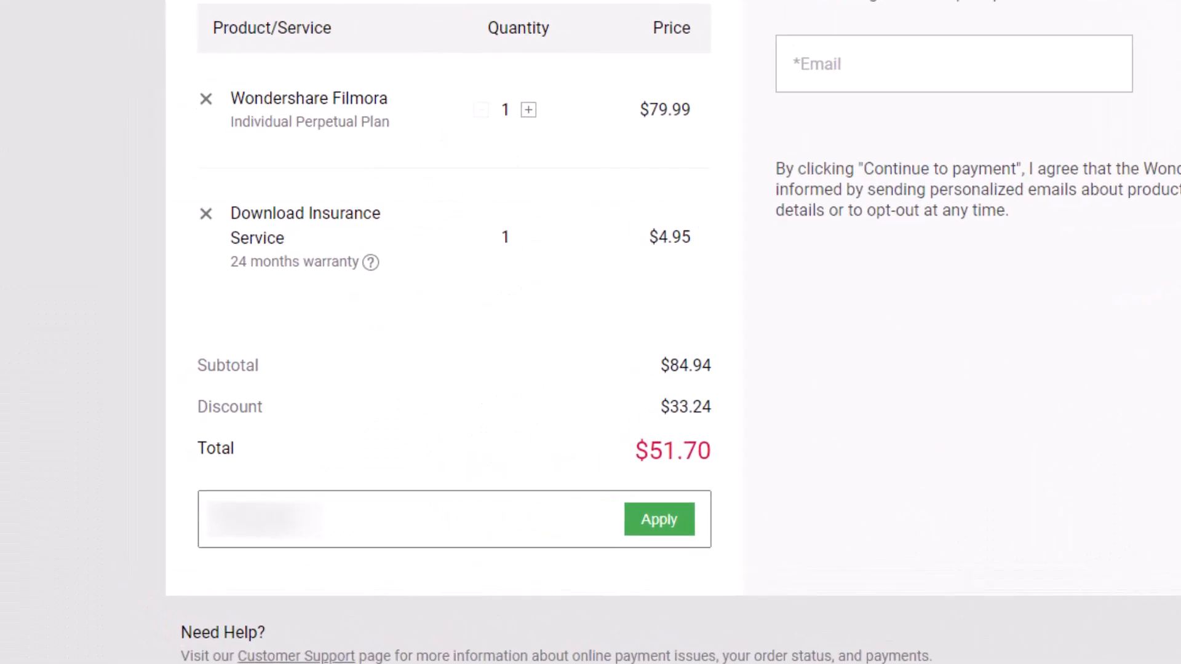
Subscribe to the CB9 YouTube channel so it shows as subscribed.
scroll("down", 3)
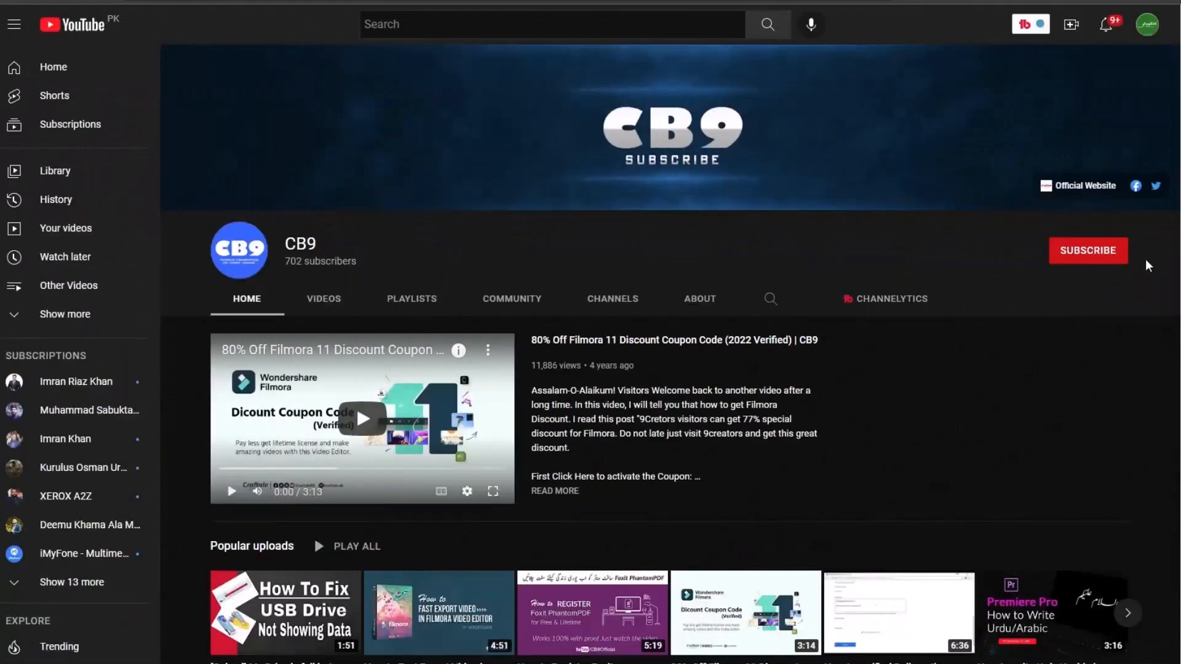
left_click(1088, 250)
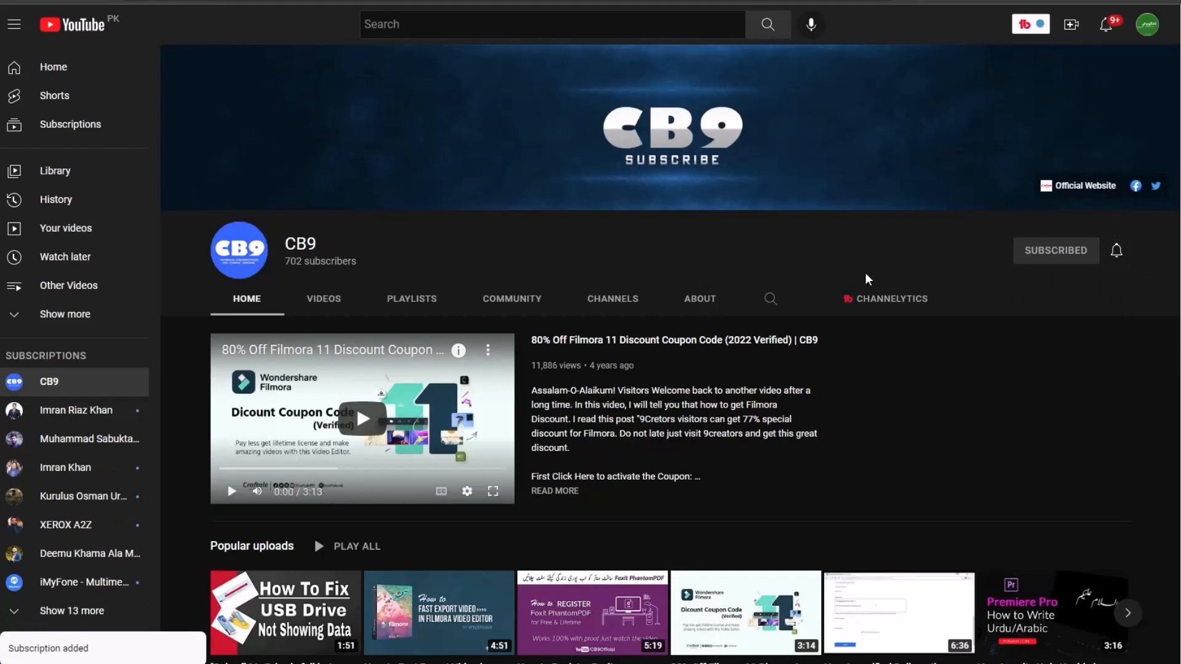
left_click(1117, 249)
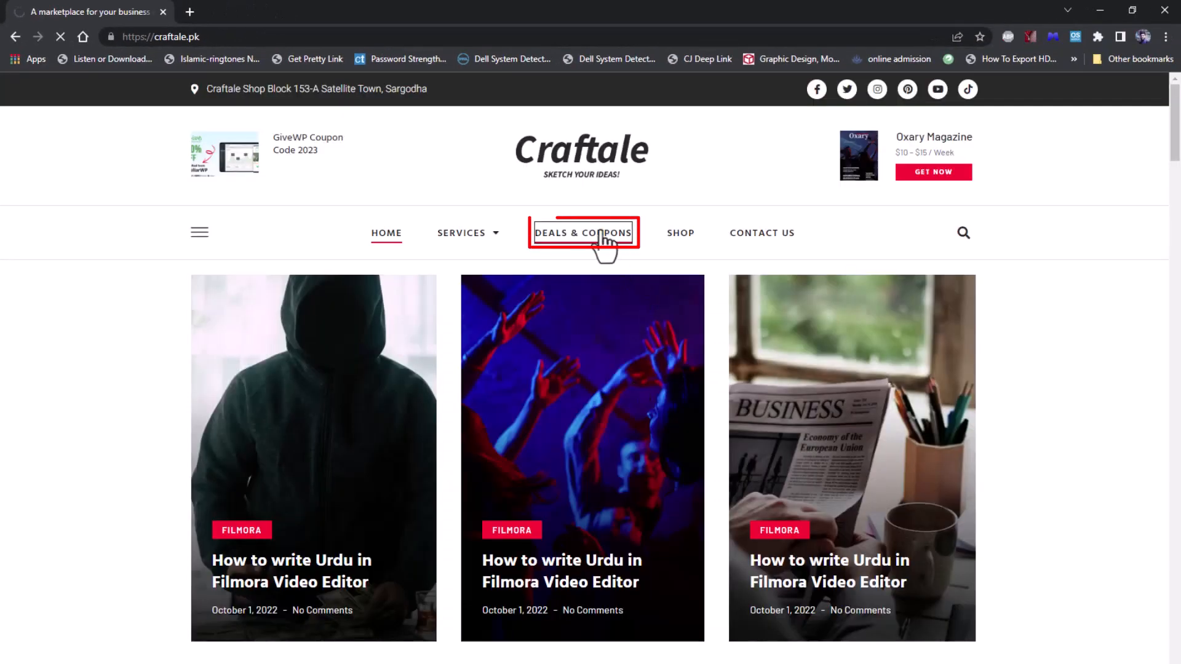
Show only the Wondershare coupons in Craftale's Deals & Coupons section.
left_click(583, 233)
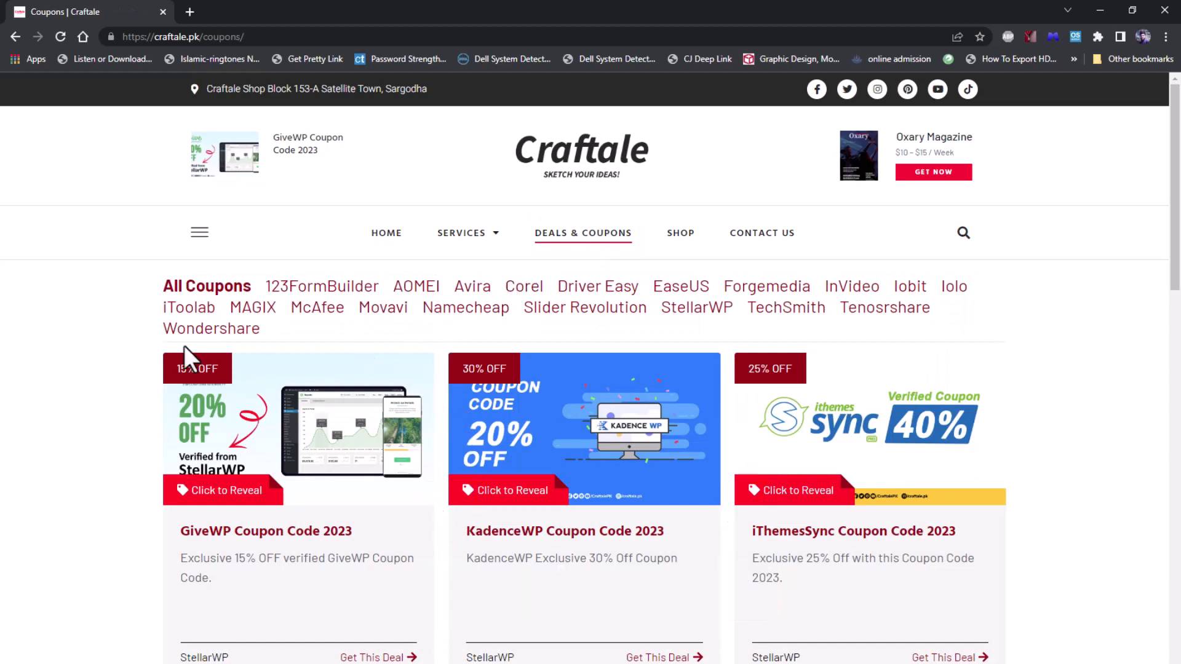
left_click(211, 328)
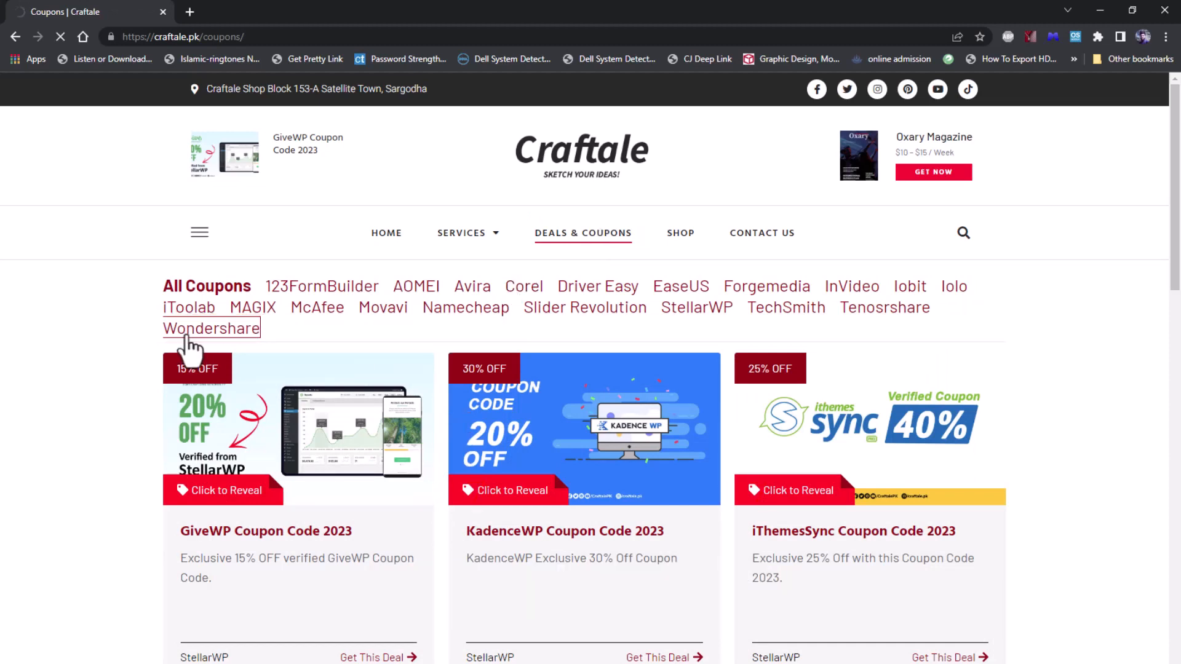
left_click(211, 330)
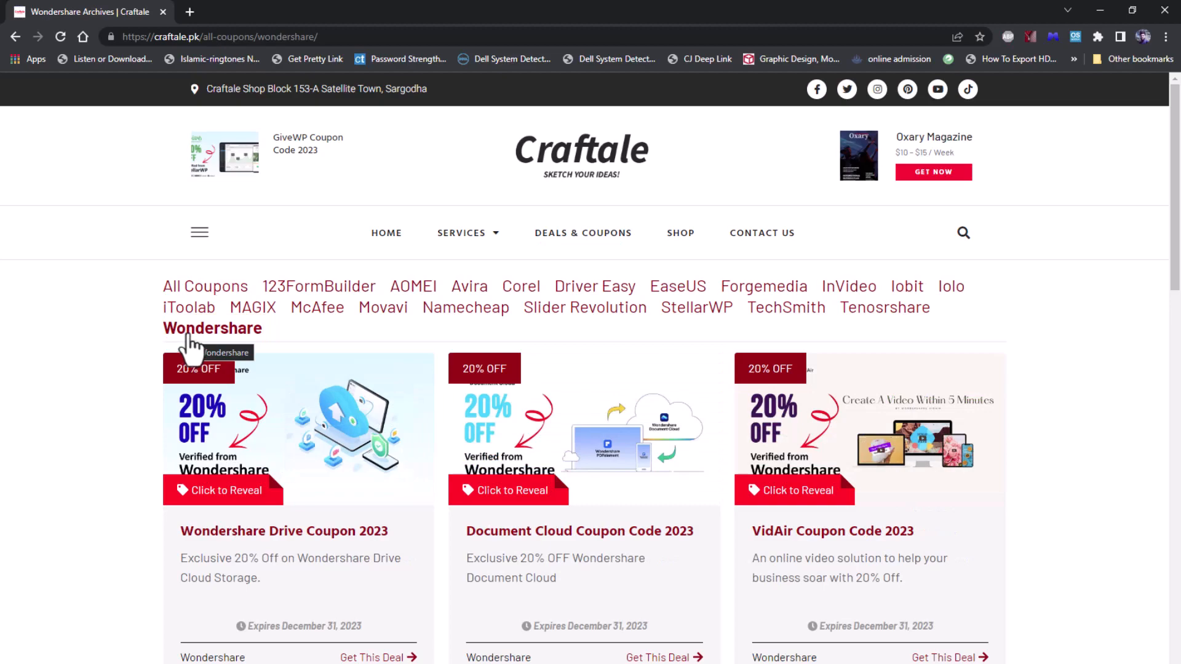
Open the Wondershare Filmora coupon from page 3 of the Wondershare results.
scroll("down", 3)
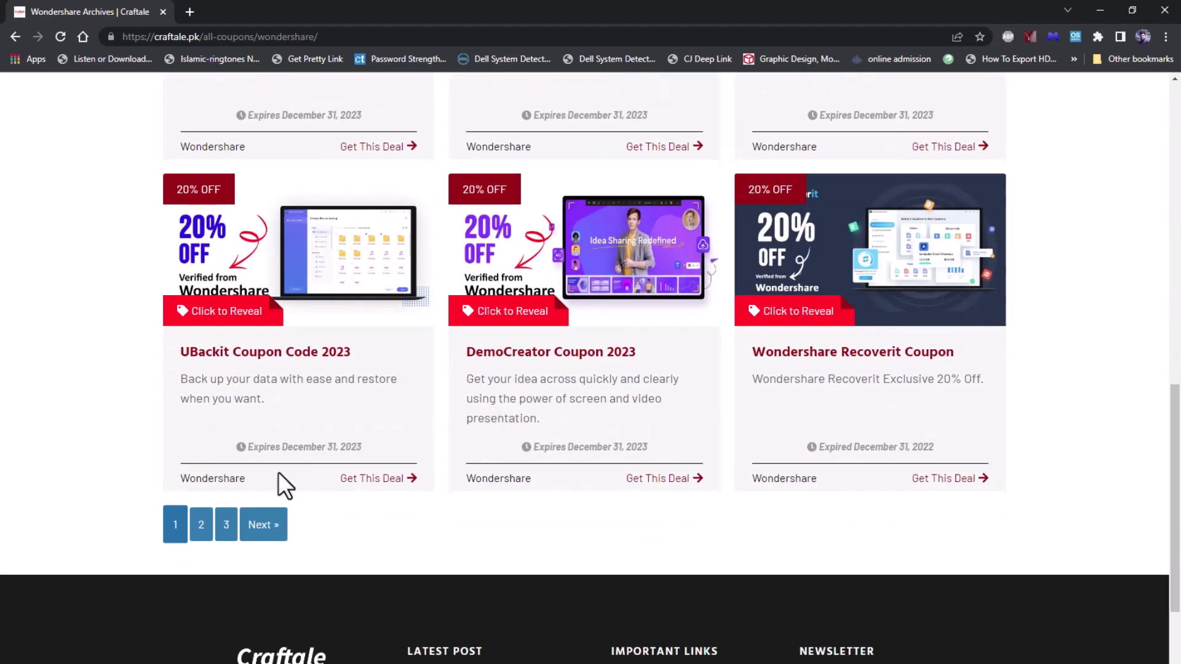
left_click(225, 524)
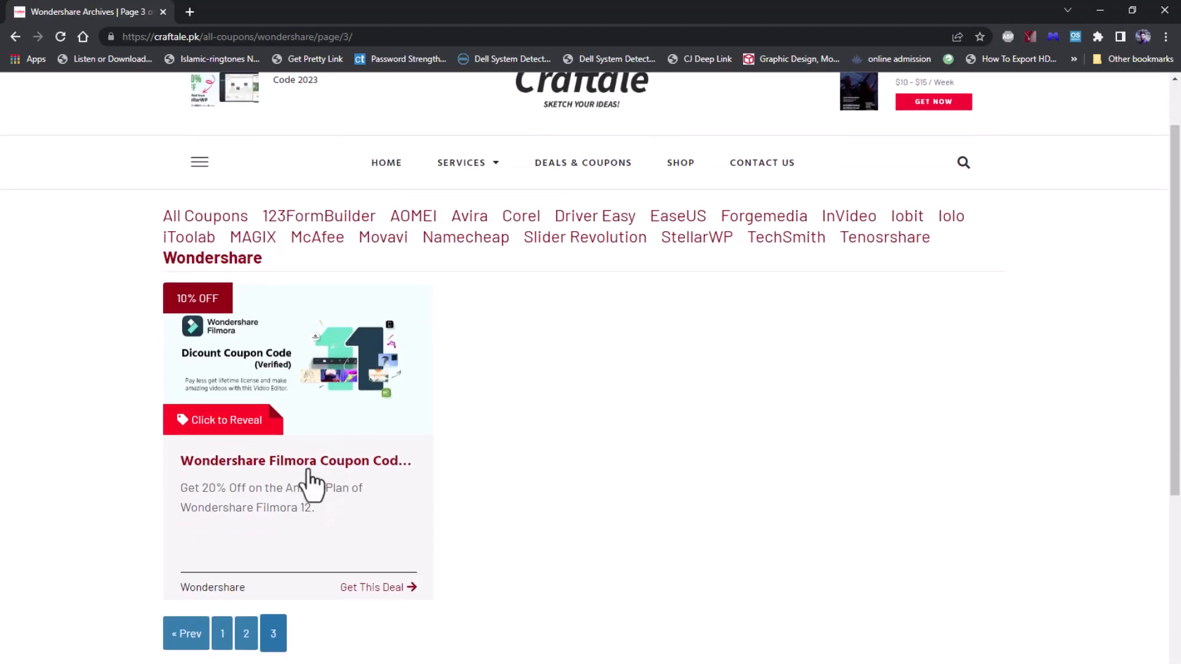
left_click(295, 460)
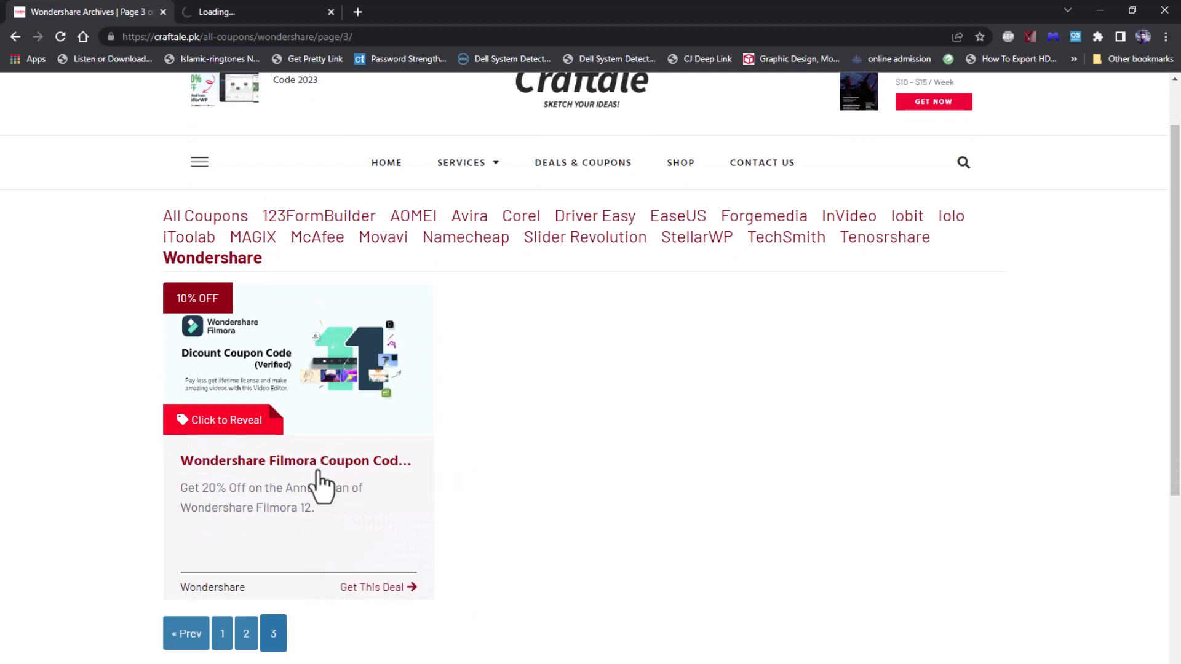
Reveal the Wondershare Filmora coupon code on its Craftale coupon page.
left_click(295, 460)
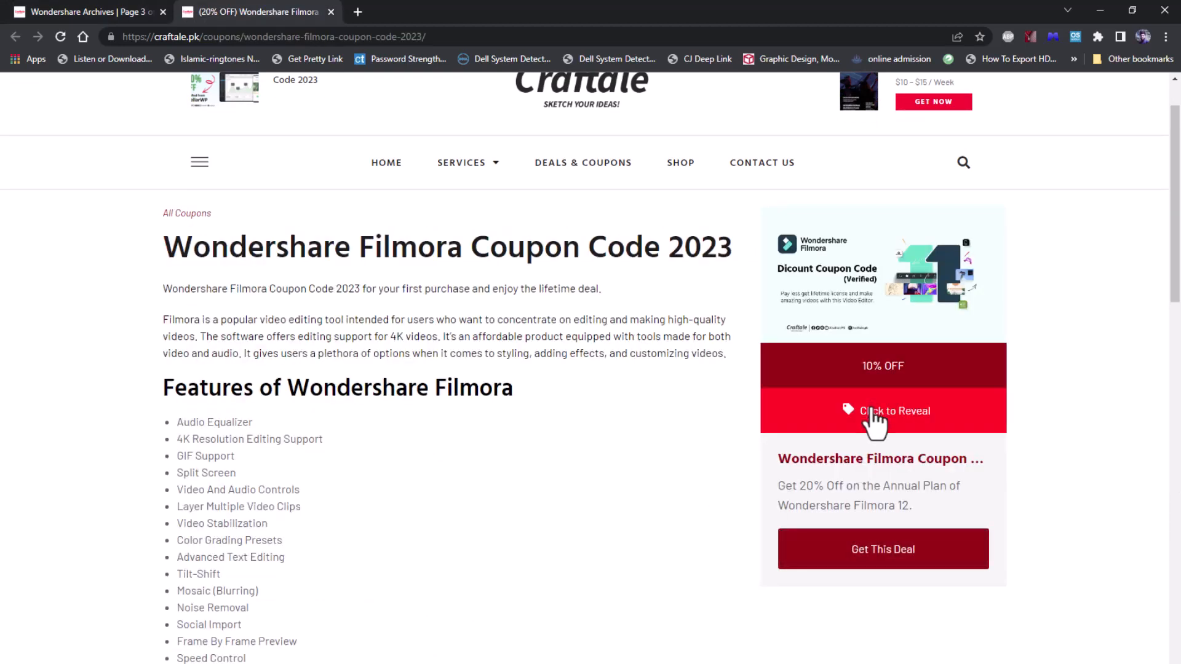
left_click(882, 411)
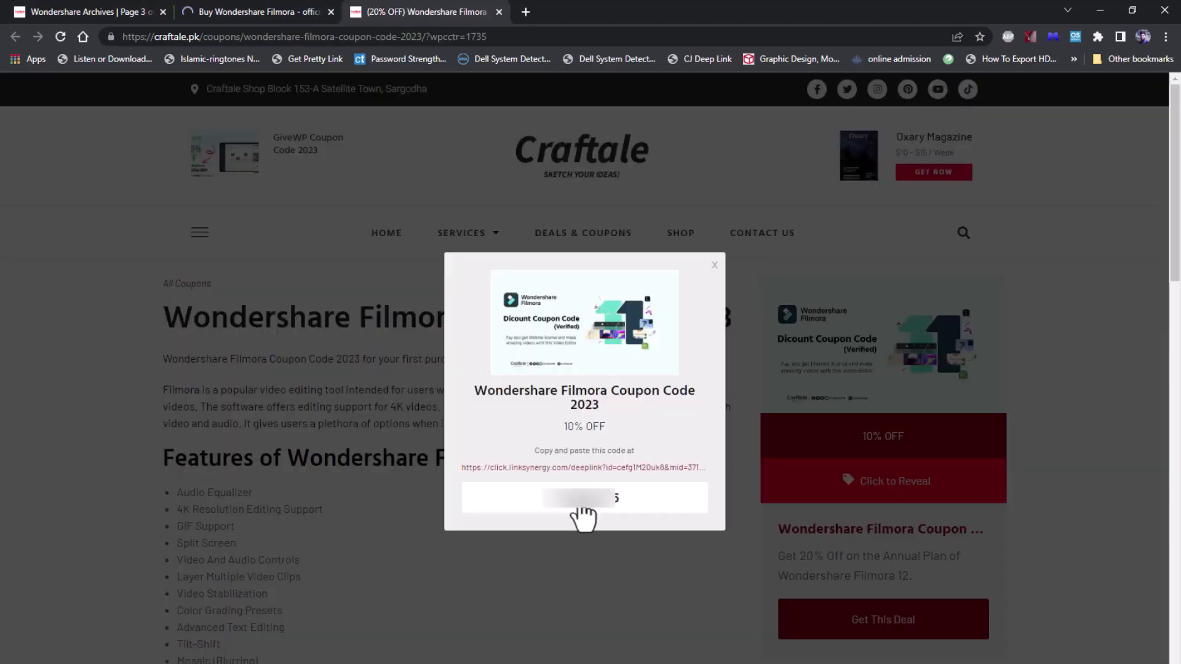
mouse_move(580, 486)
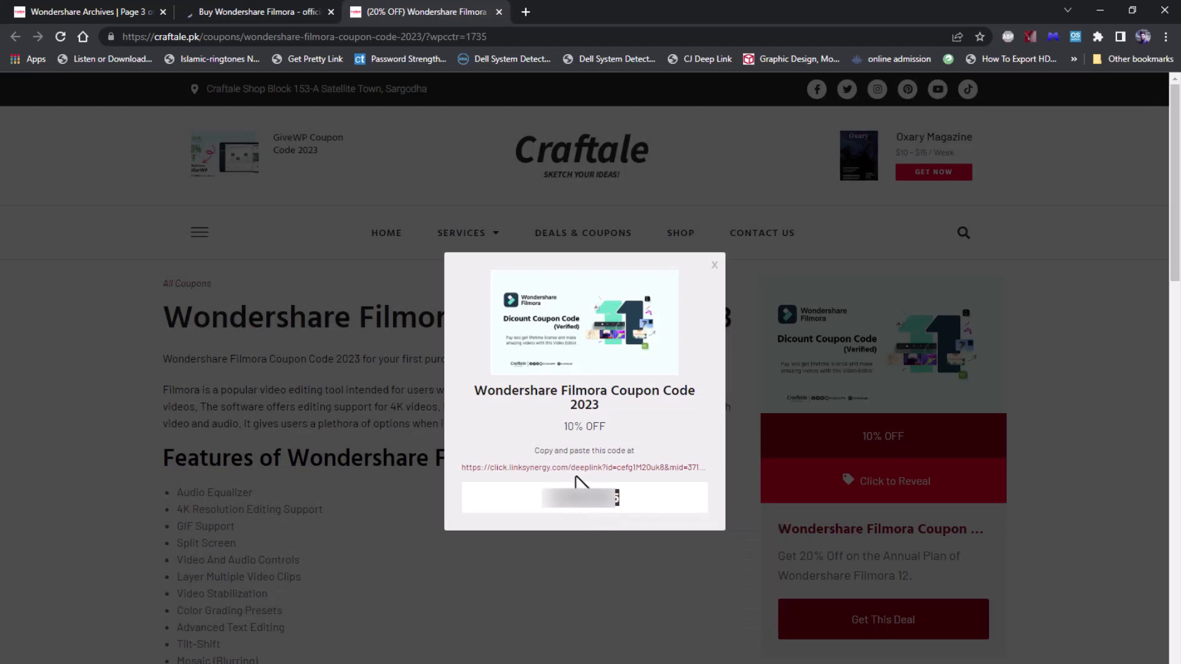
Launch the deal activation link in a new page and return to the coupon page's fallback steps.
right_click(583, 468)
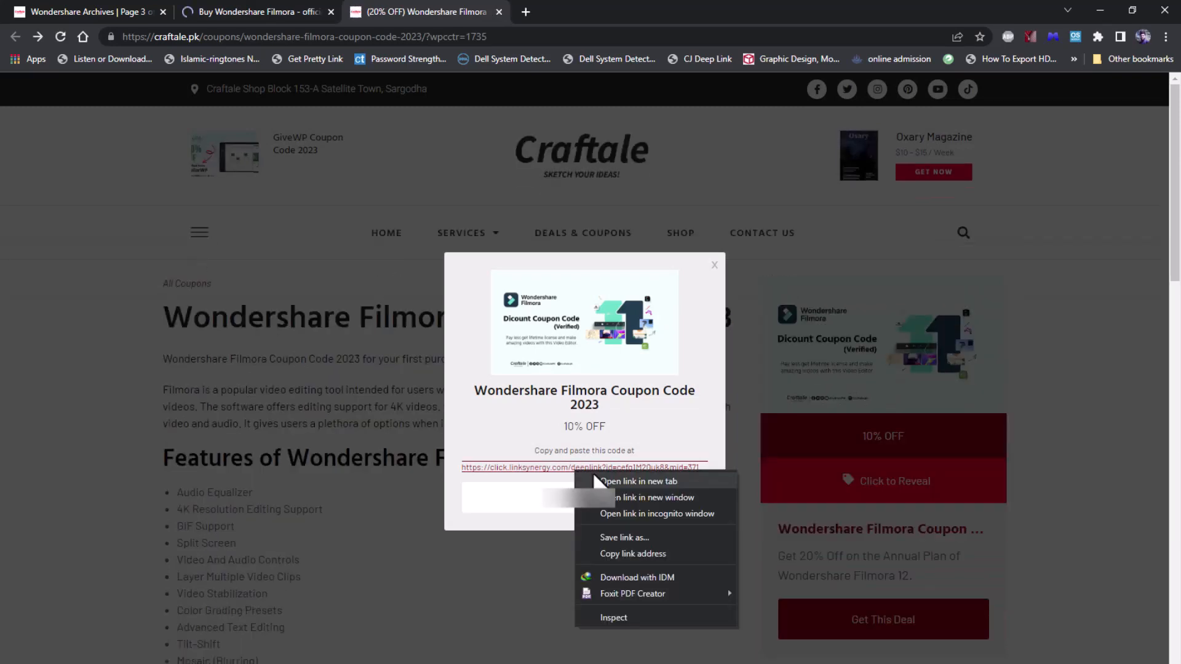
left_click(637, 481)
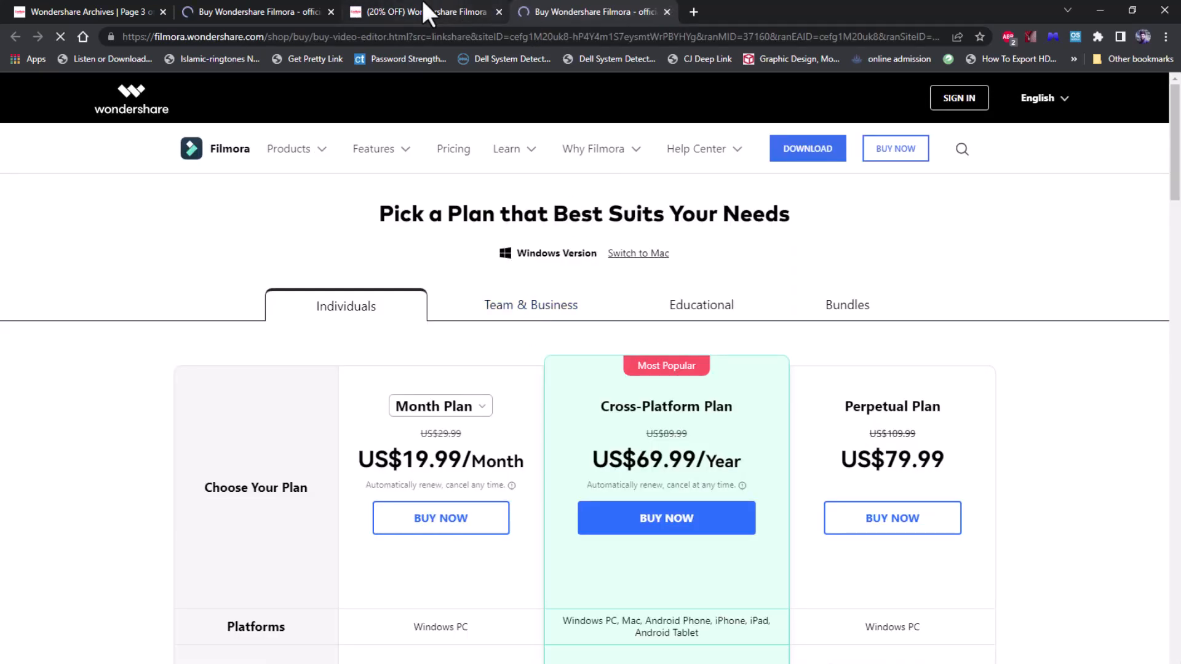
left_click(422, 11)
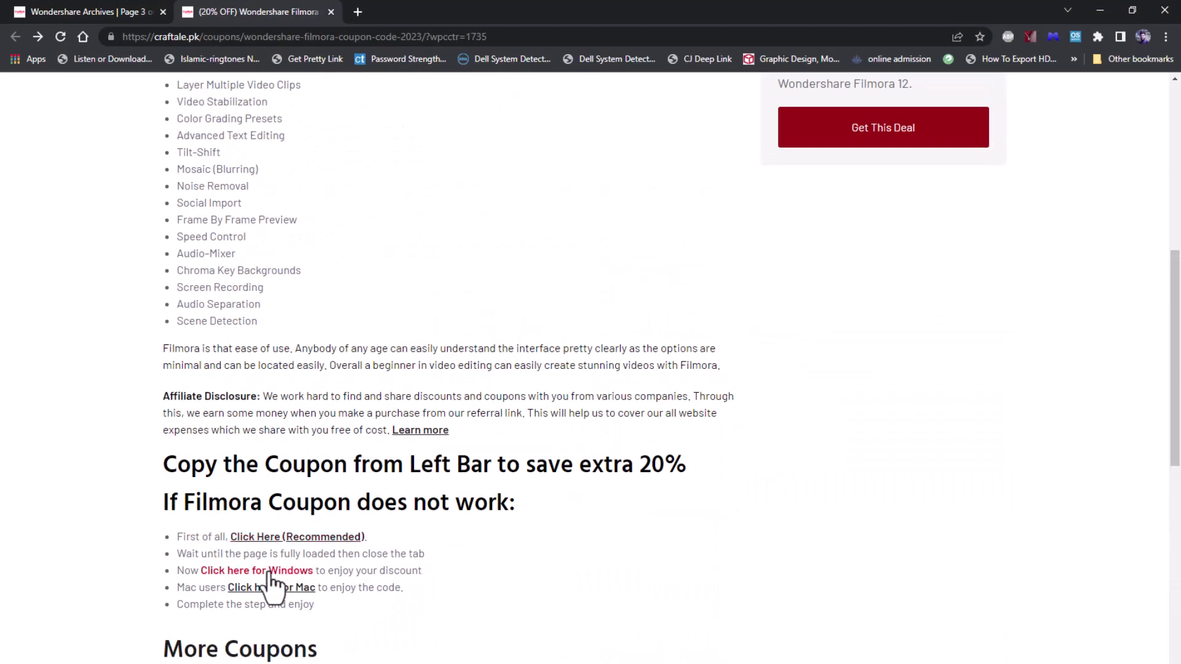
Apply the copied coupon to the Filmora Windows perpetual plan checkout for a $16 discount, total $68.94.
left_click(256, 570)
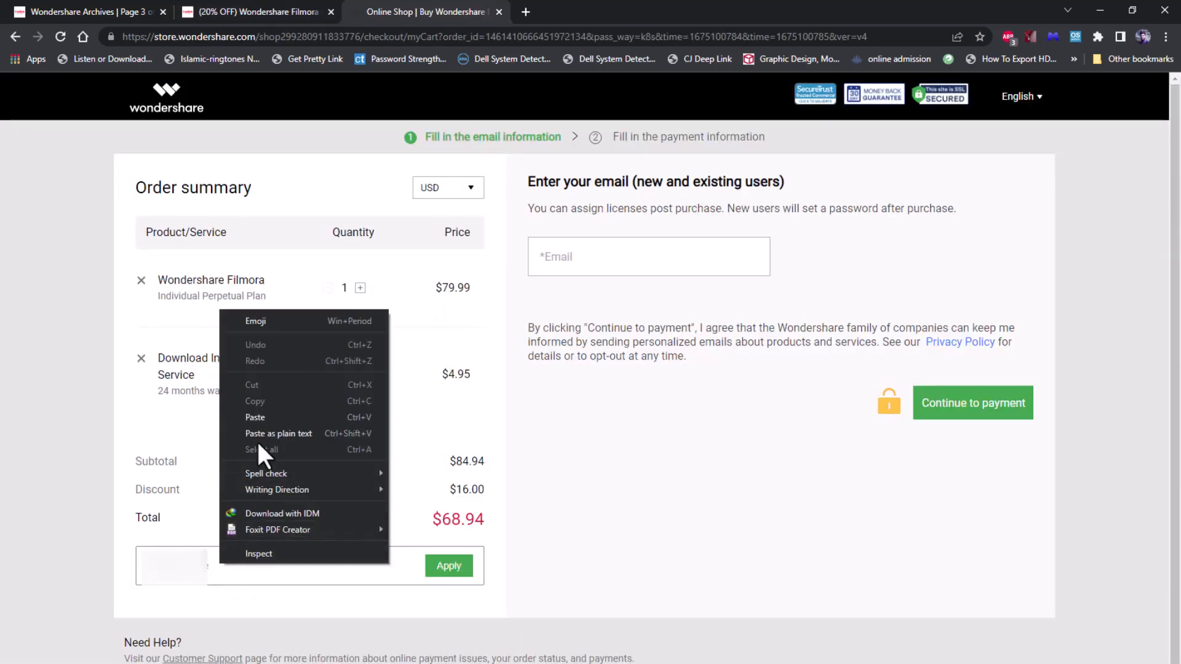
left_click(563, 588)
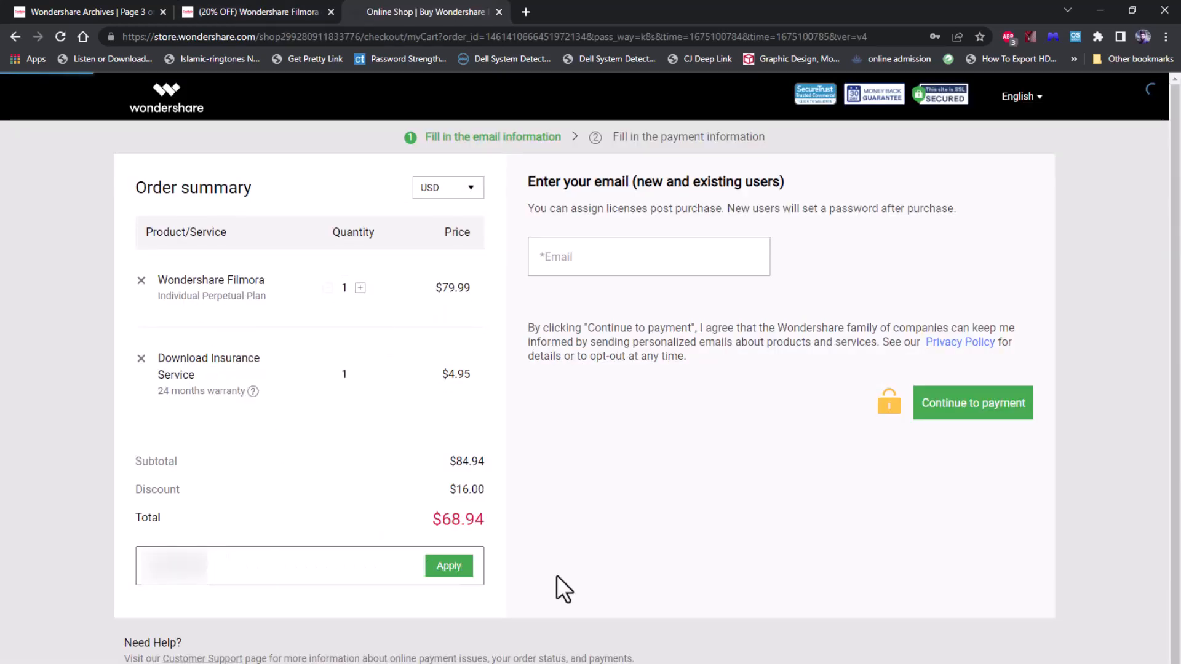
left_click(449, 566)
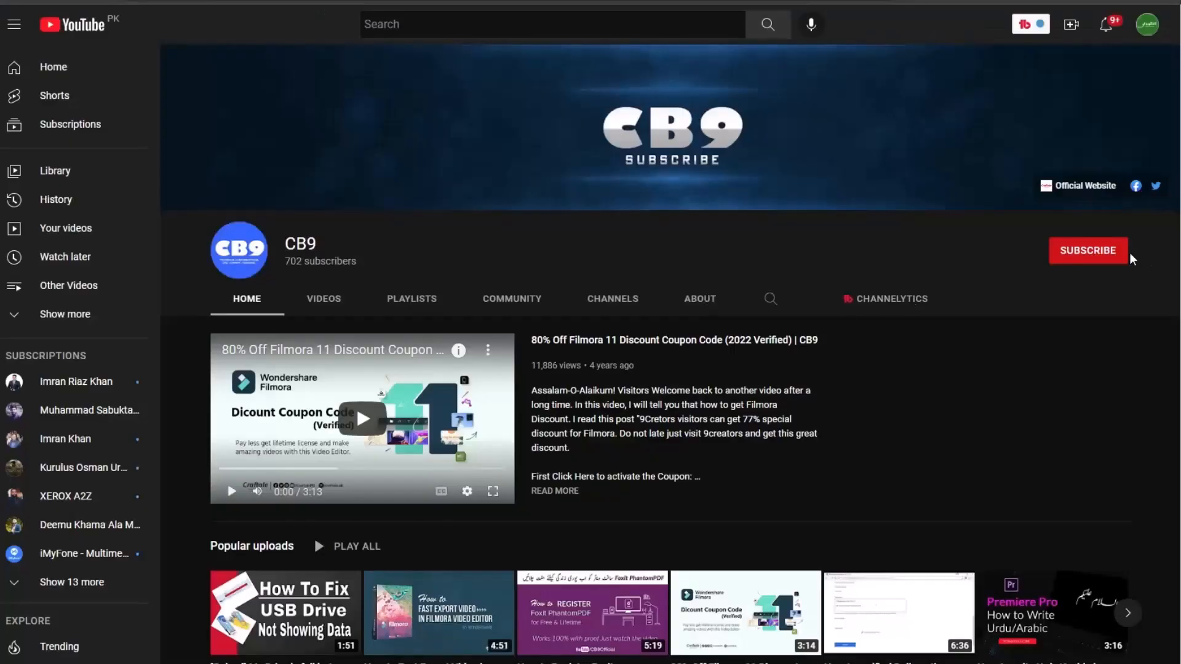
Subscribe to the CB9 channel again and bring up its notification choices.
left_click(1087, 249)
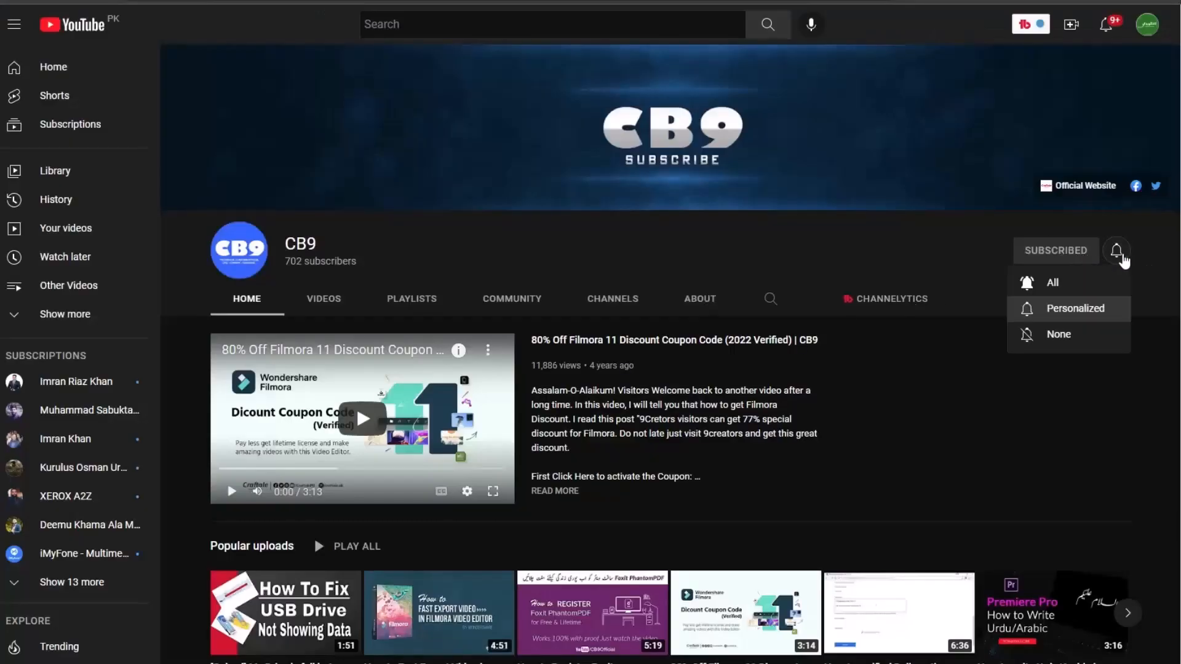